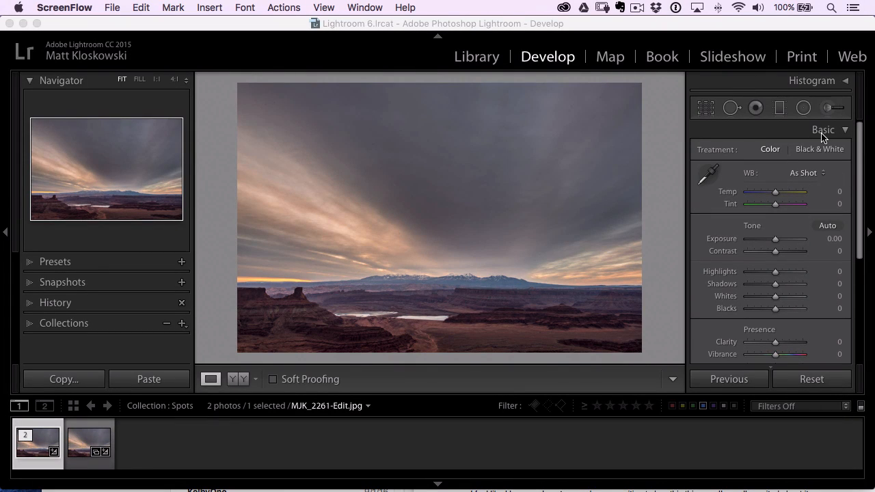
Expand the Basic, Detail, Lens Corrections and Transform panels together, scrolling down the panel column
left_click(823, 130)
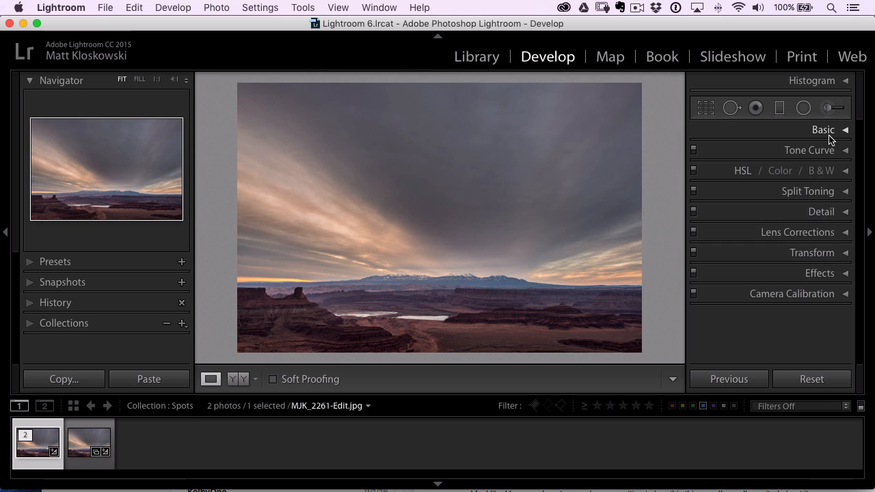
left_click(823, 130)
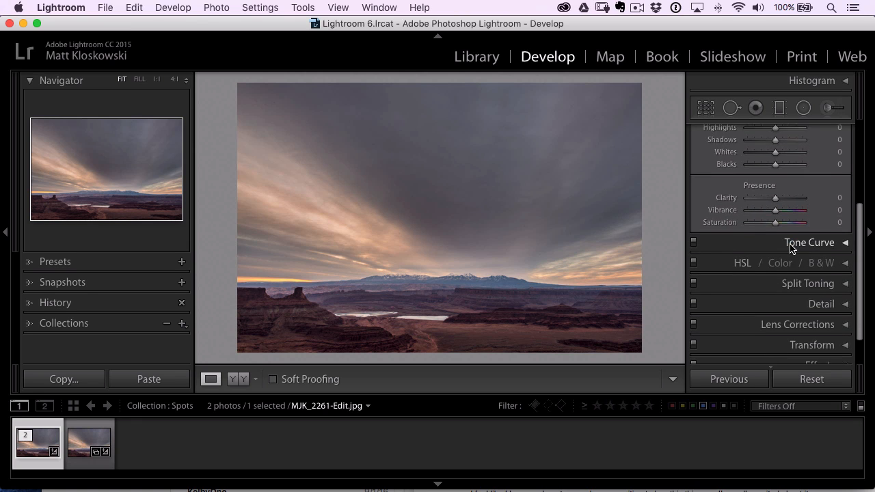
left_click(820, 303)
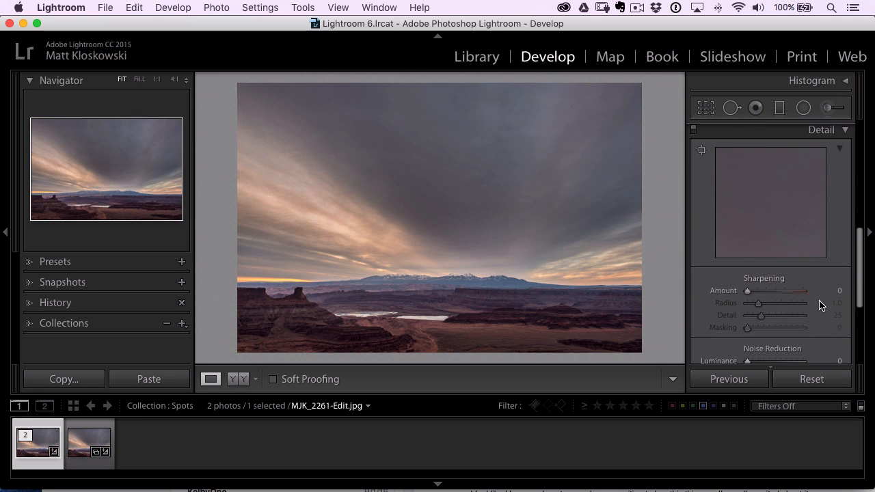
scroll("down", 3)
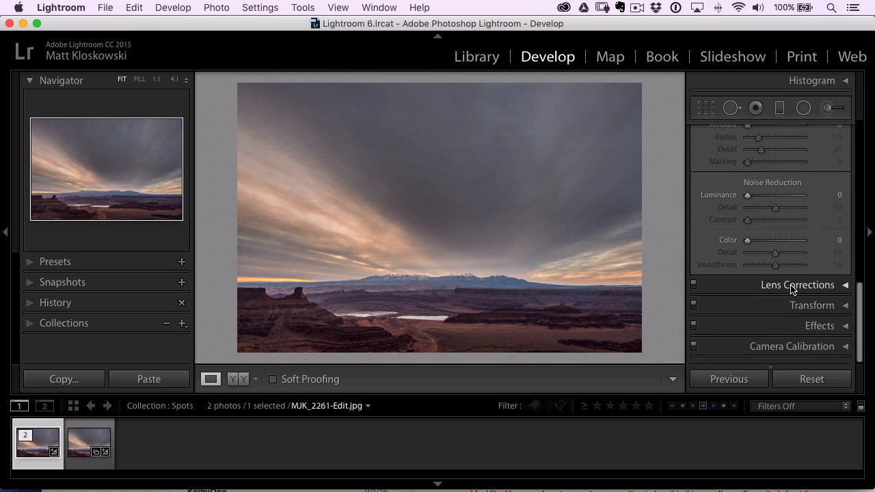
left_click(797, 285)
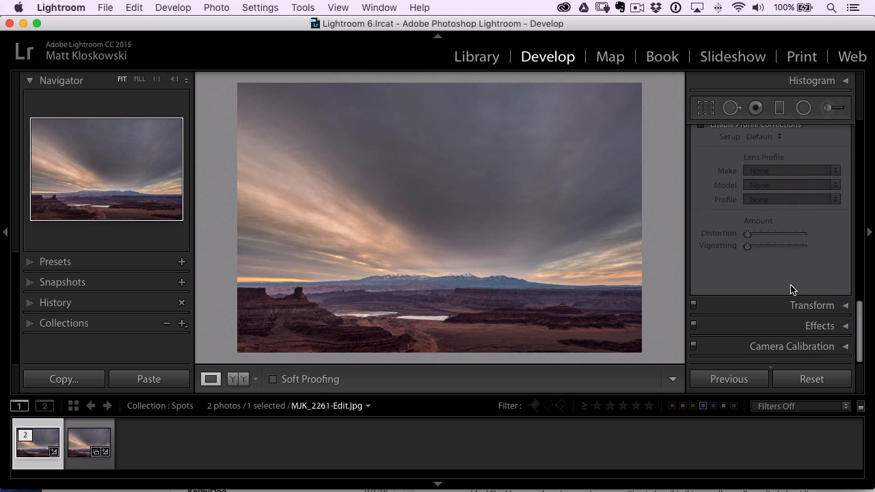
left_click(812, 305)
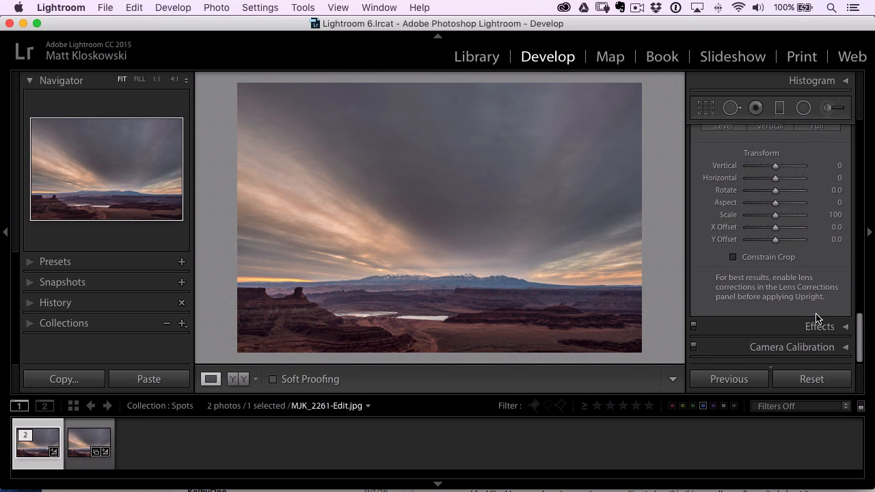
scroll("down", 3)
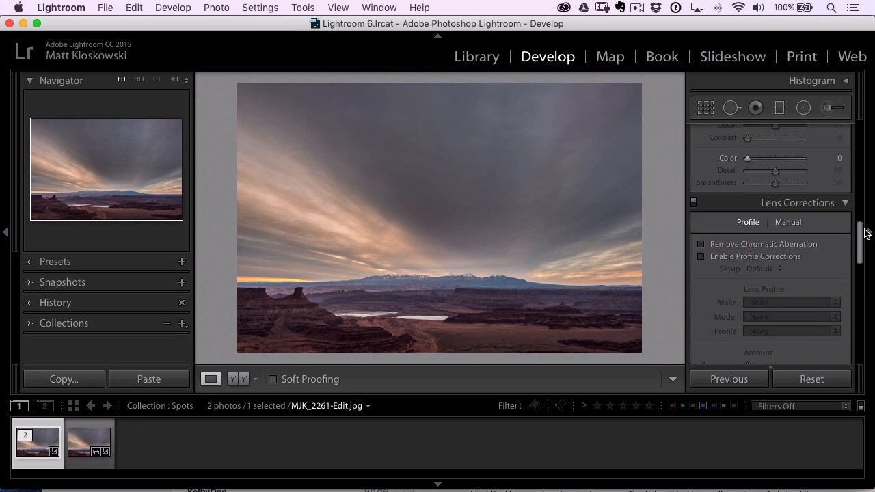
scroll("down", 3)
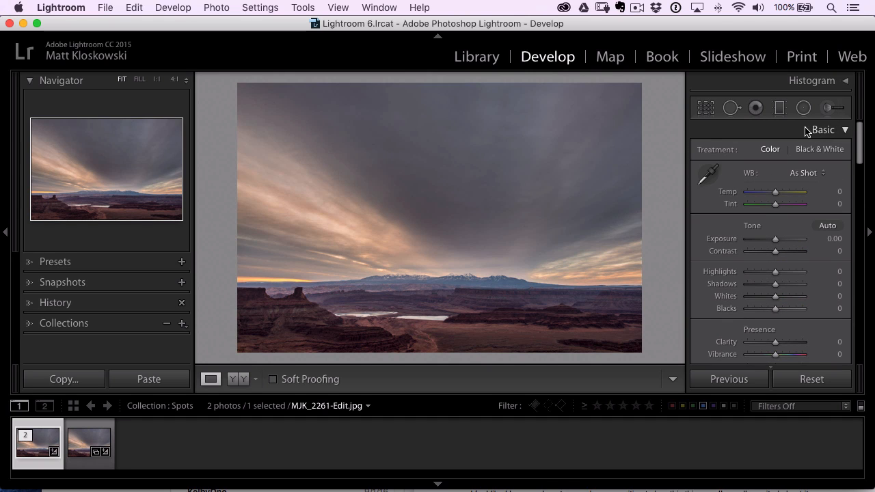
mouse_move(820, 135)
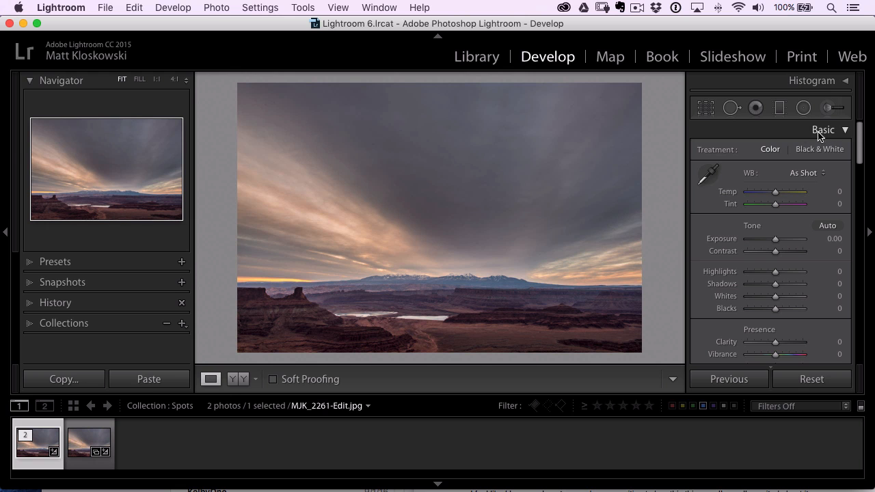
mouse_move(723, 127)
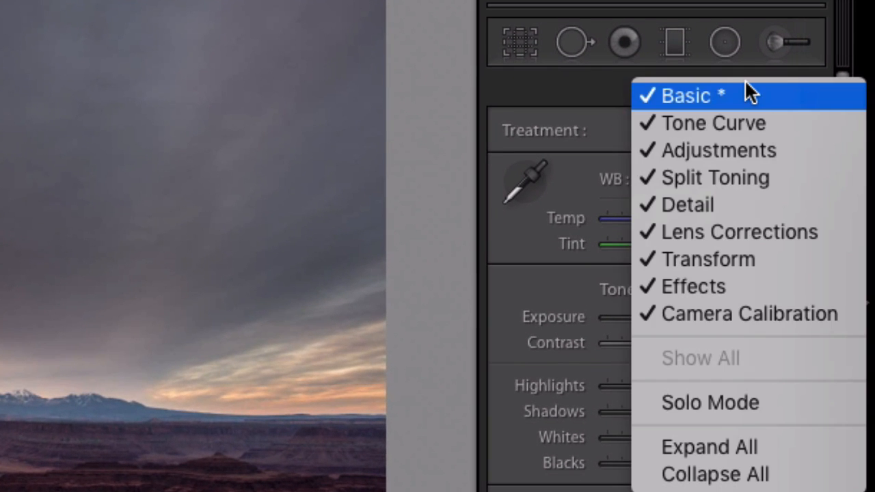
mouse_move(710, 402)
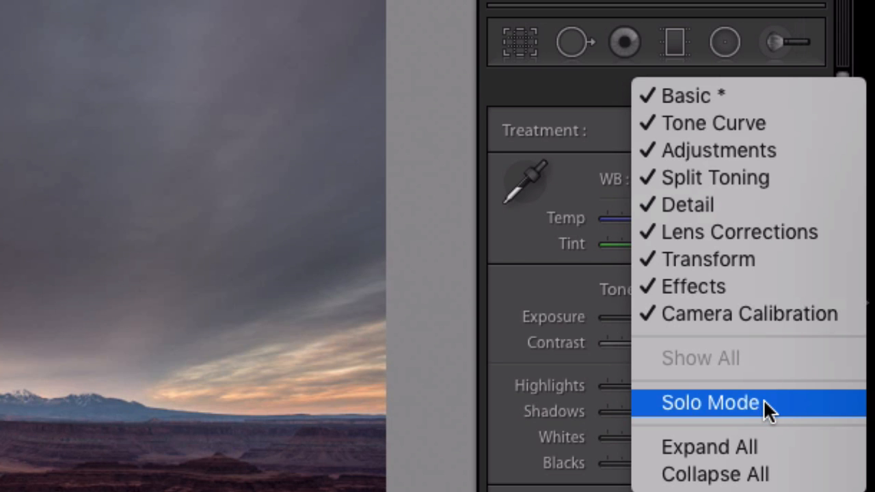
Choose Solo Mode from the Develop panel header context menu
left_click(710, 402)
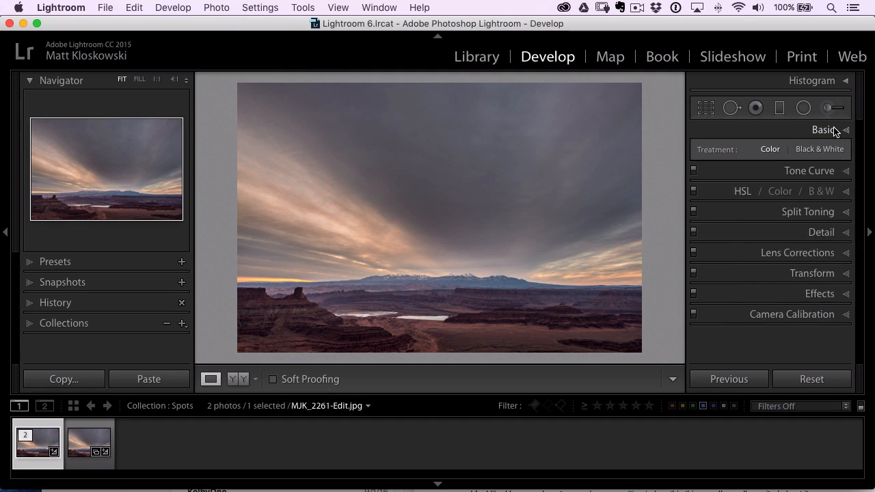
Open Detail, then Effects as the single expanded panel, confirming Solo Mode stays checked
left_click(823, 130)
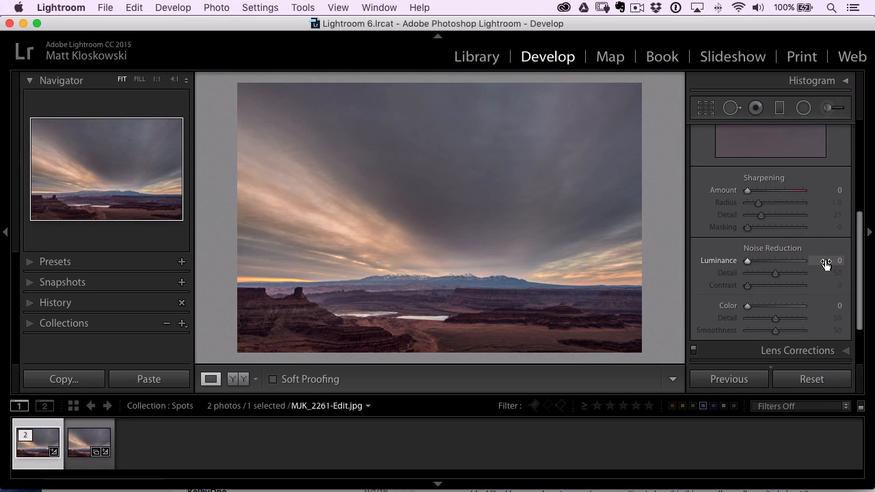
left_click(820, 212)
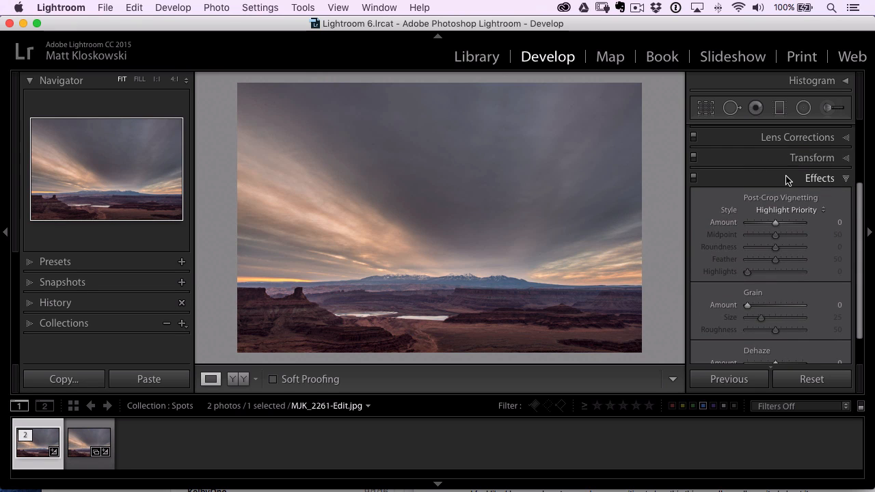
right_click(819, 178)
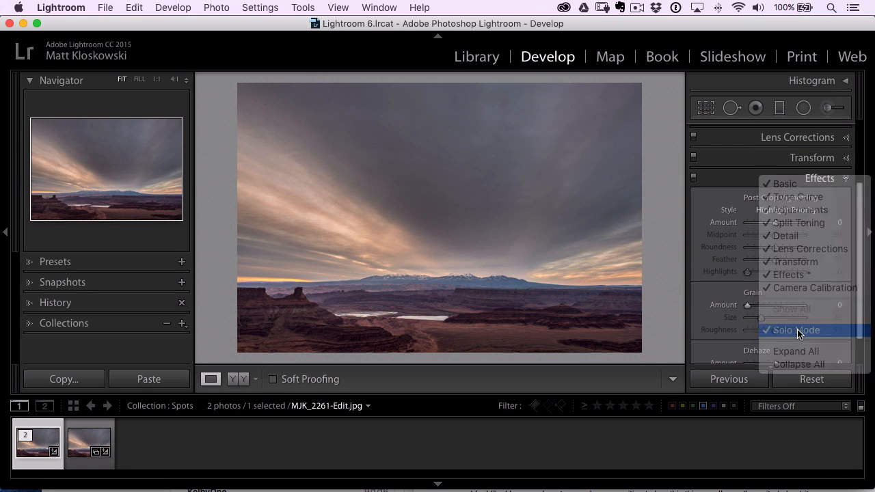
left_click(796, 330)
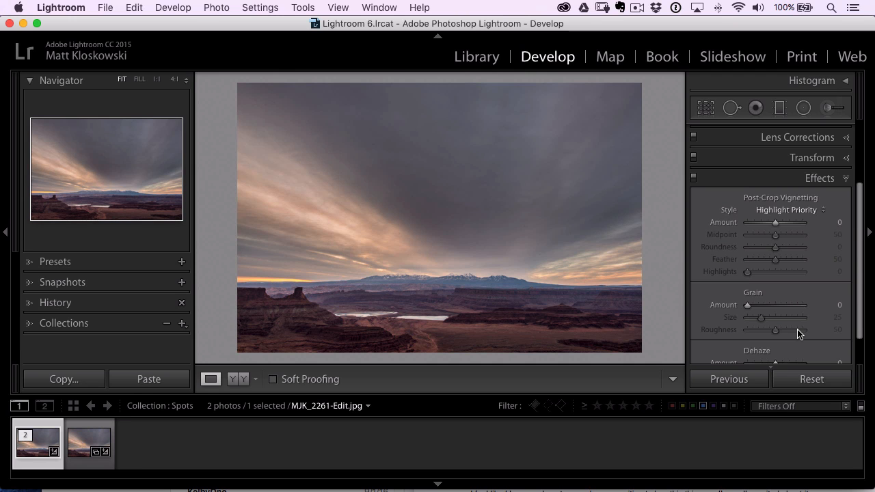